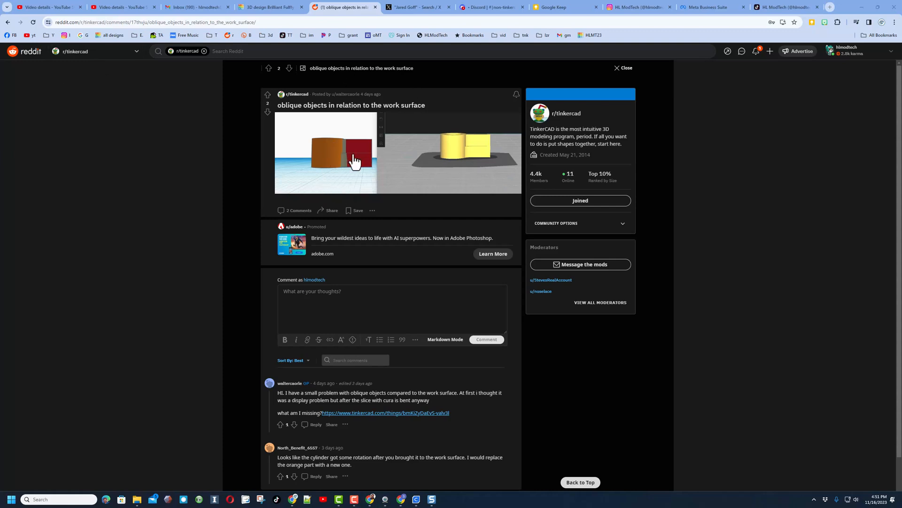
Open the oblique-objects post's image full-size in Reddit's media viewer
{"action": "left_click", "coordinate": [353, 152]}
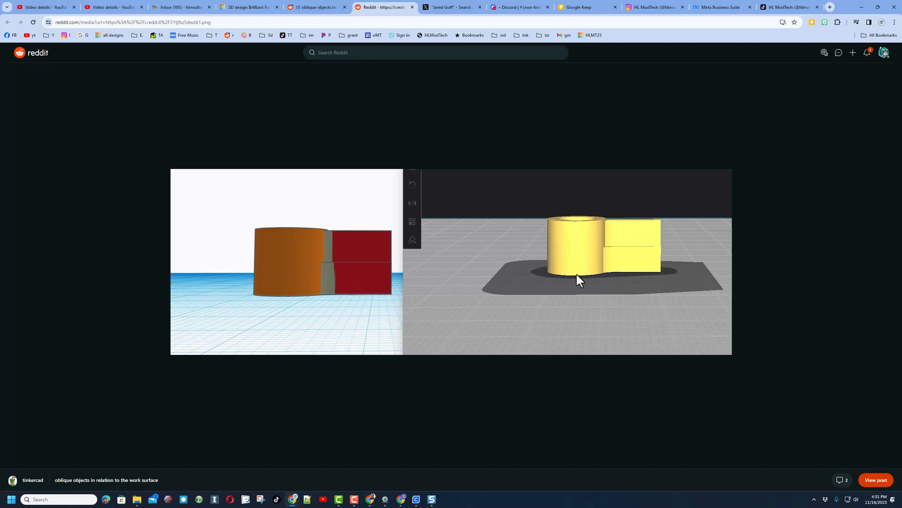
{"action": "mouse_move", "coordinate": [316, 152]}
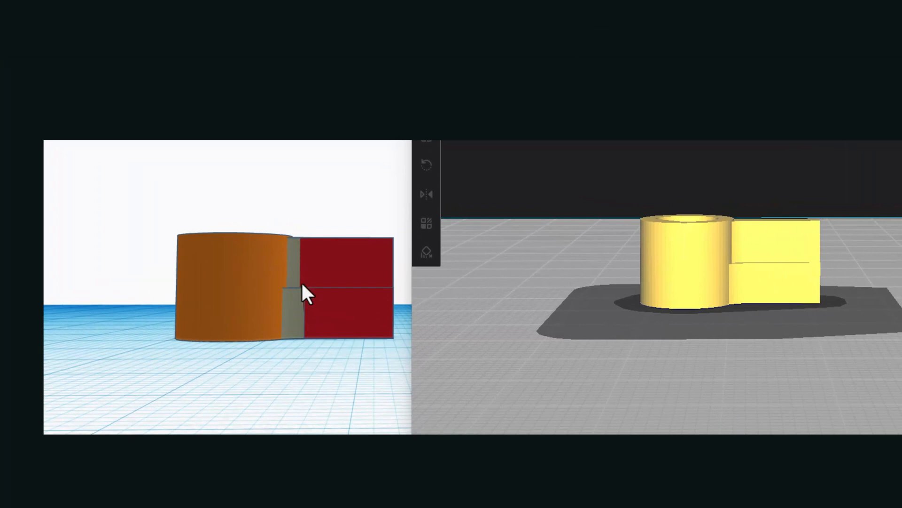
{"action": "mouse_move", "coordinate": [295, 307]}
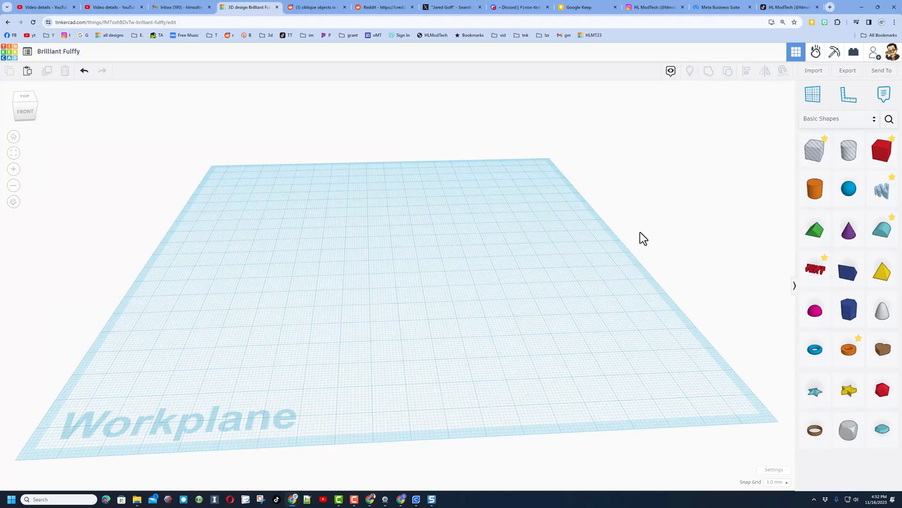
Drag a Cylinder from Basic Shapes onto the empty workplane
{"action": "left_click", "coordinate": [815, 188]}
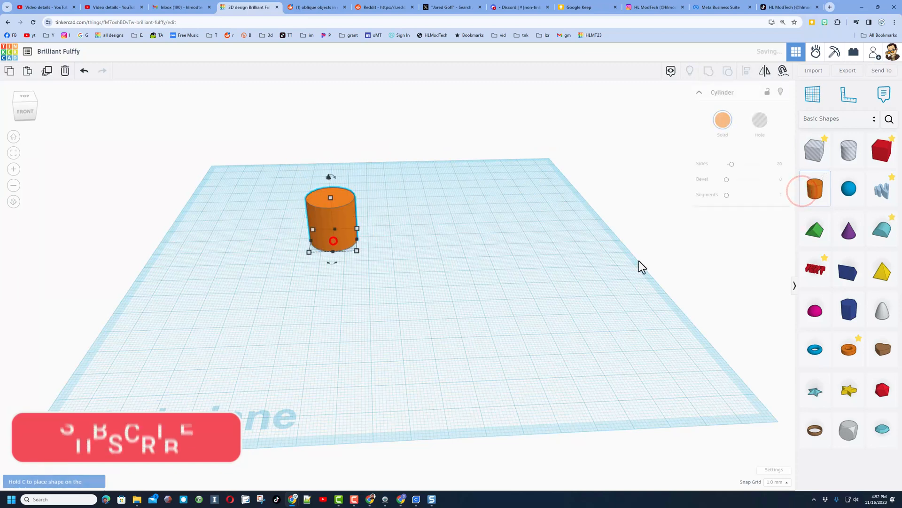
{"action": "left_click_drag", "start_coordinate": [331, 221], "coordinate": [387, 270]}
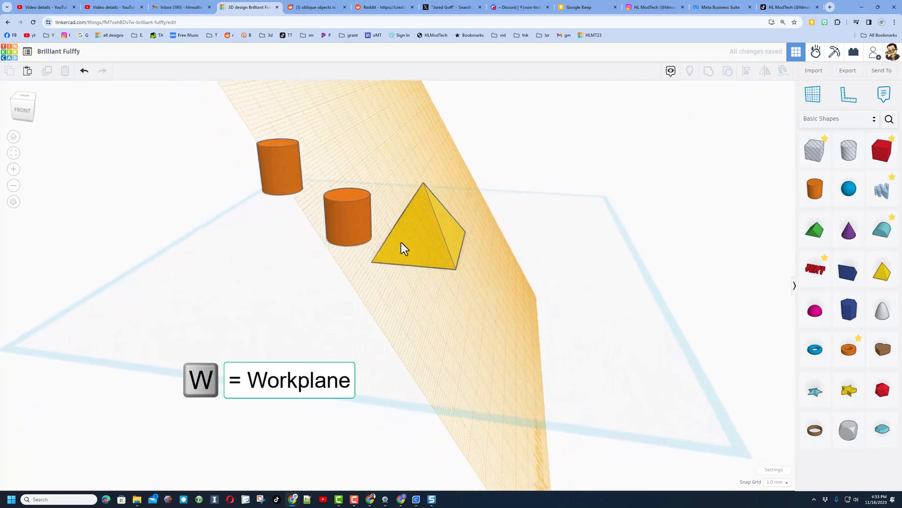
Drop a cylinder onto the pyramid's angled workplane and orbit around the tilted result
{"action": "left_click", "coordinate": [347, 218]}
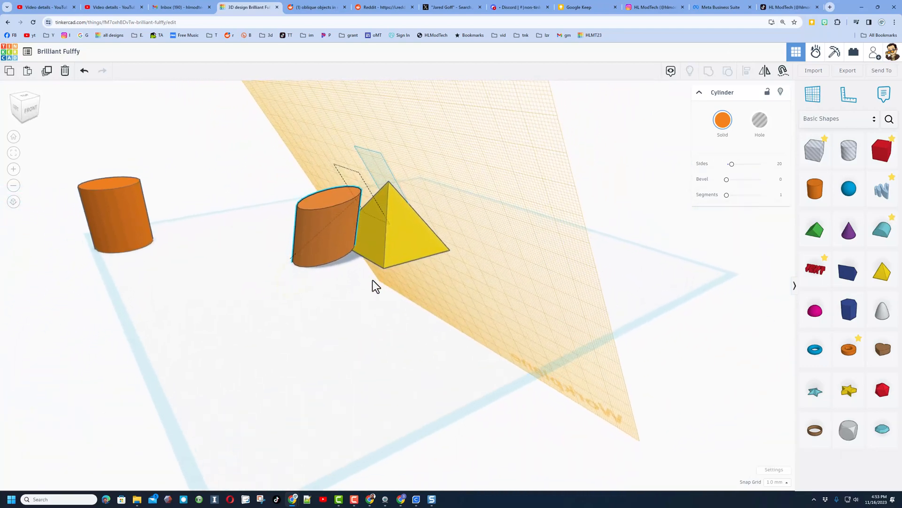
{"action": "left_click_drag", "start_coordinate": [376, 286], "coordinate": [305, 271]}
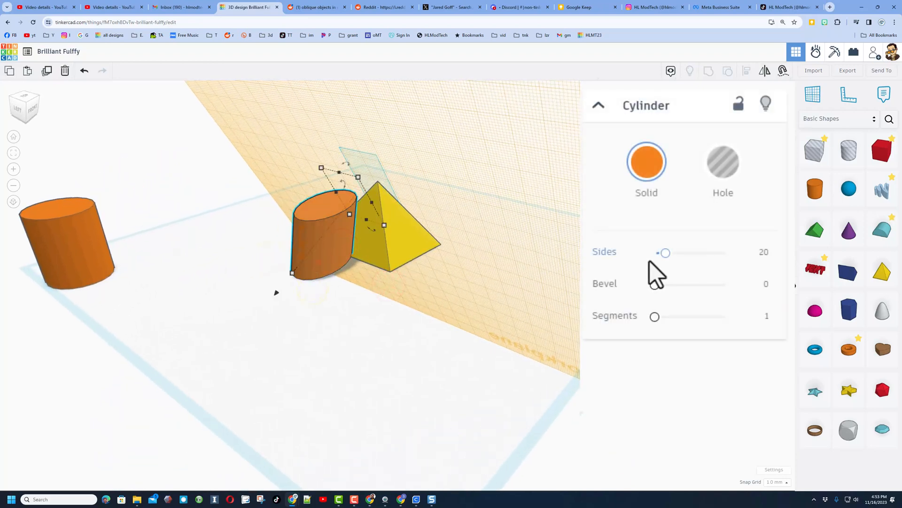
Set the skewed cylinder to 64 sides, bevel 2 and 10 segments
{"action": "left_click_drag", "start_coordinate": [666, 253], "coordinate": [724, 253]}
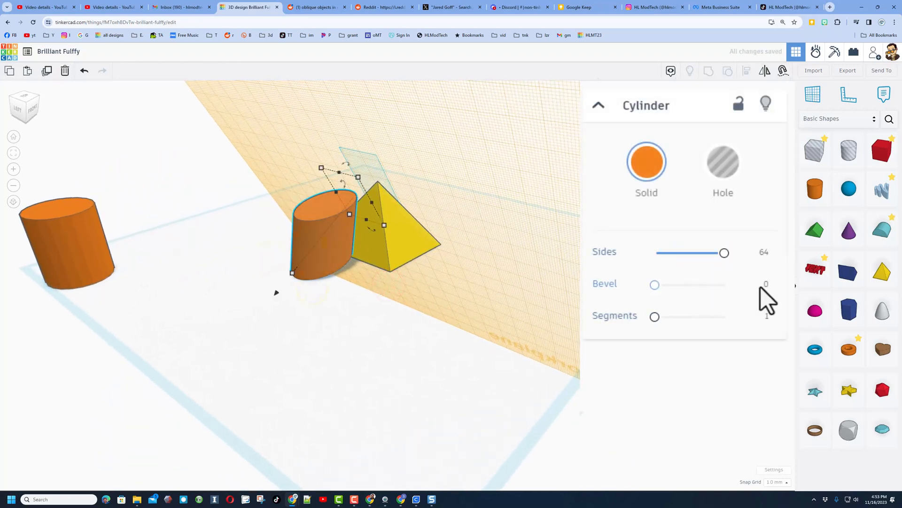
{"action": "left_click", "coordinate": [766, 286]}
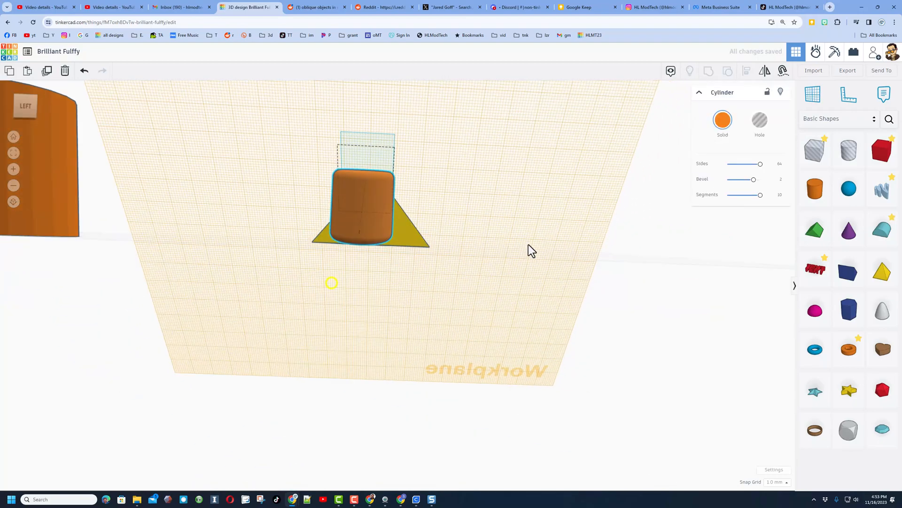
{"action": "left_click_drag", "start_coordinate": [530, 250], "coordinate": [319, 280]}
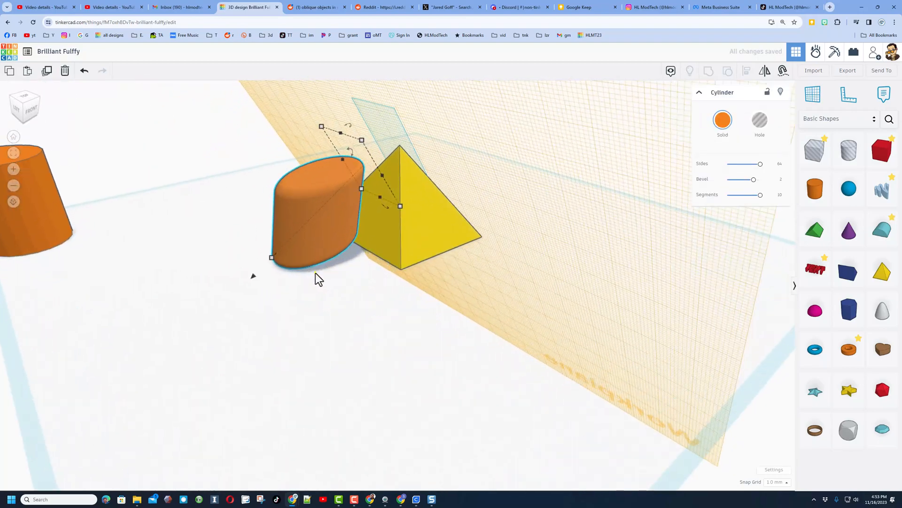
{"action": "left_click", "coordinate": [723, 119]}
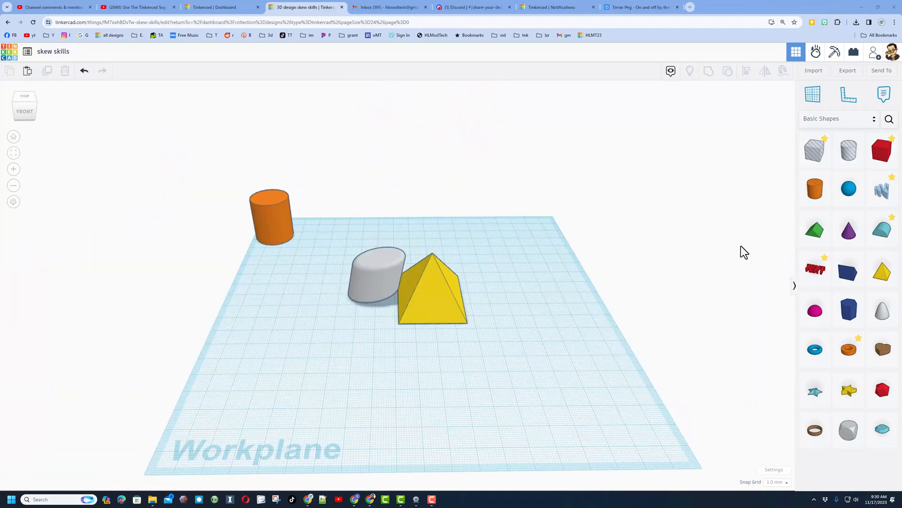
Open the 'skew skills' design showing the skewed cylinder beside the pyramid
{"action": "left_click", "coordinate": [815, 229]}
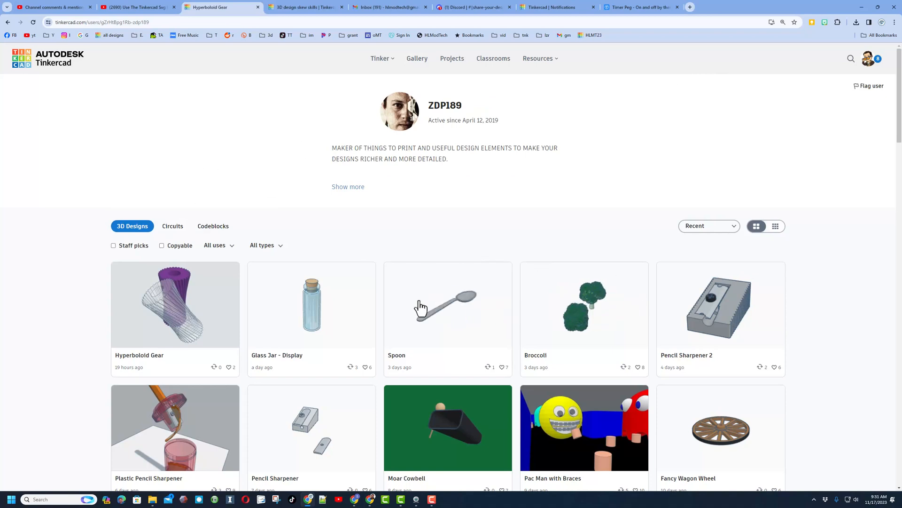
{"action": "mouse_move", "coordinate": [174, 304]}
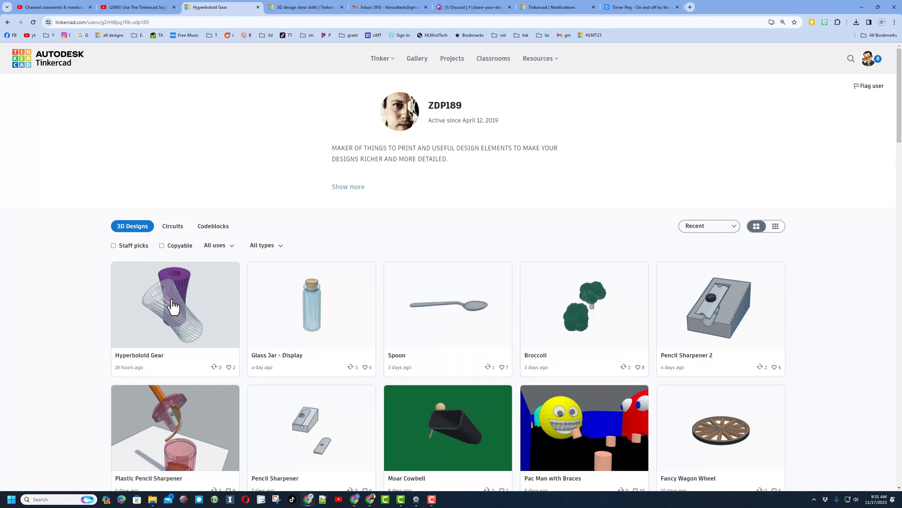
Open the Hyperboloid Gear design page from the designer's profile gallery
{"action": "left_click", "coordinate": [174, 305]}
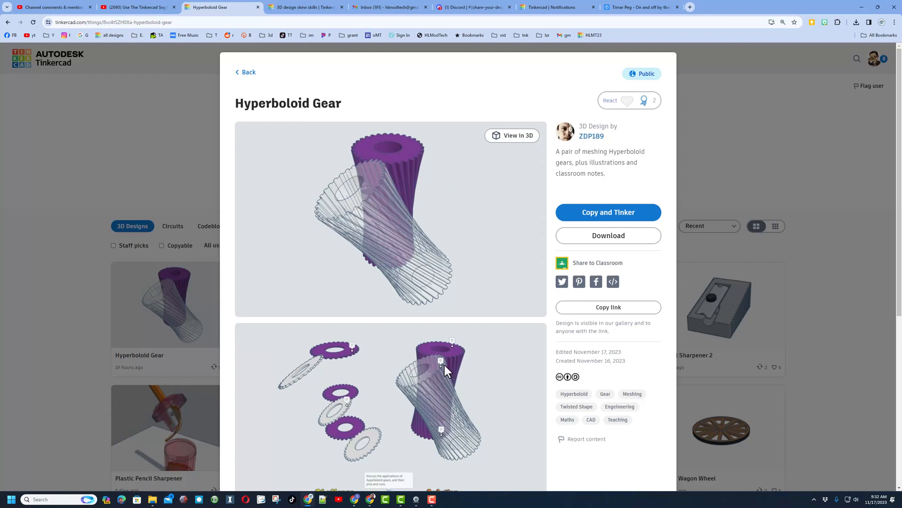
{"action": "mouse_move", "coordinate": [454, 381]}
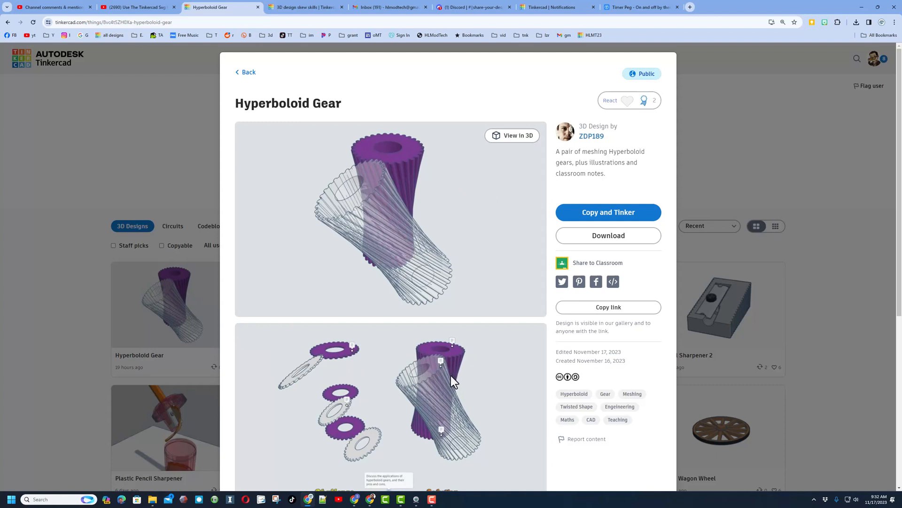
{"action": "mouse_move", "coordinate": [509, 104]}
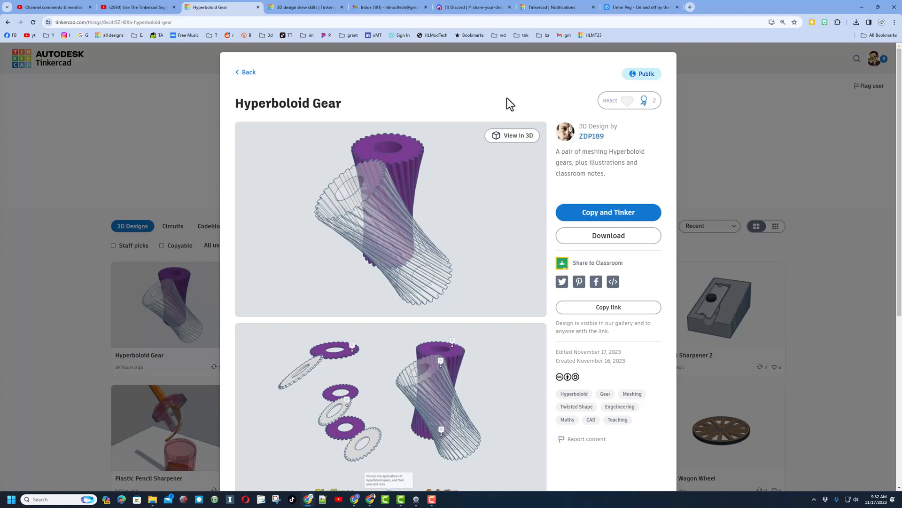
{"action": "left_click", "coordinate": [626, 100]}
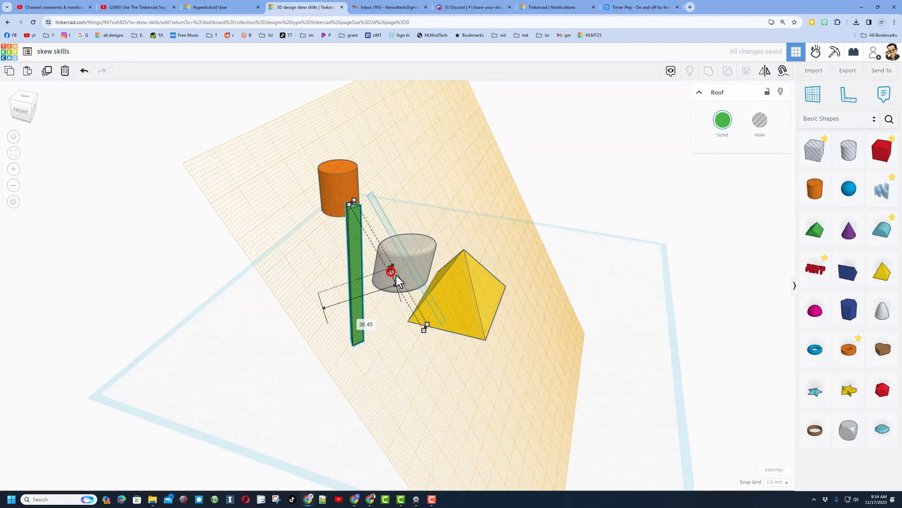
Stretch the green roof wedge along the slanted plane and narrow its base
{"action": "left_click_drag", "start_coordinate": [391, 274], "coordinate": [429, 303]}
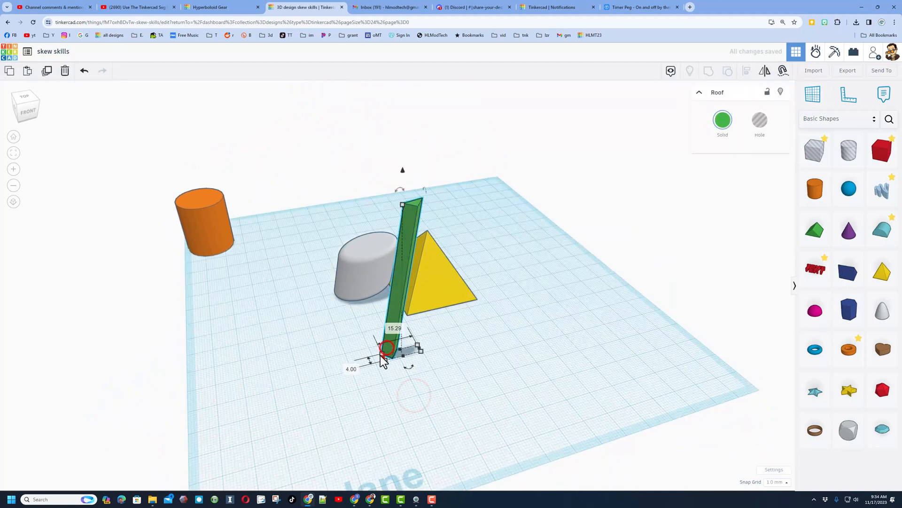
{"action": "left_click_drag", "start_coordinate": [386, 348], "coordinate": [397, 354]}
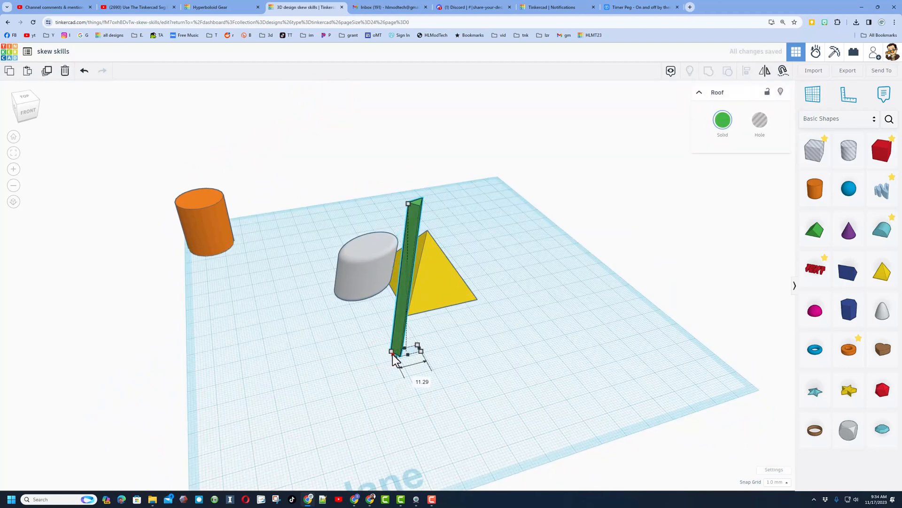
{"action": "left_click", "coordinate": [496, 379]}
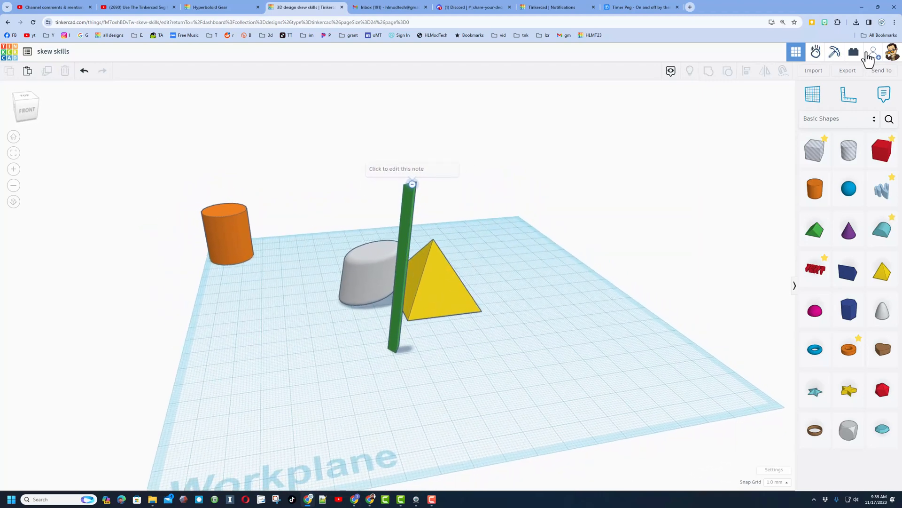
{"action": "mouse_move", "coordinate": [874, 52]}
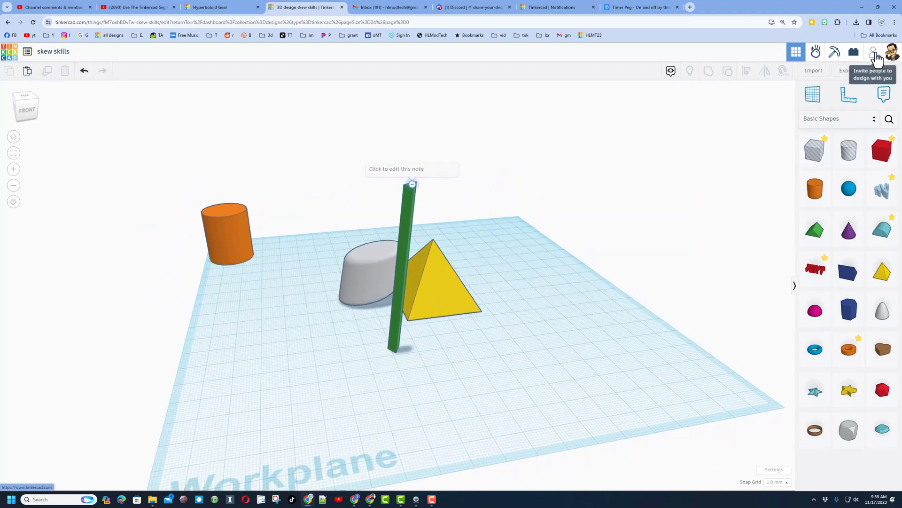
Generate a new collaboration link for skew skills and close the Collaborate dialog
{"action": "left_click", "coordinate": [874, 52]}
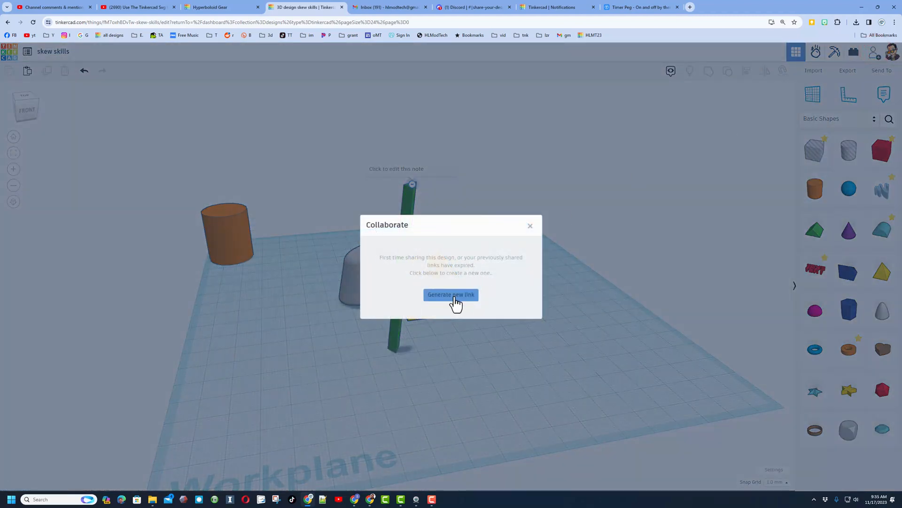
{"action": "left_click", "coordinate": [451, 294]}
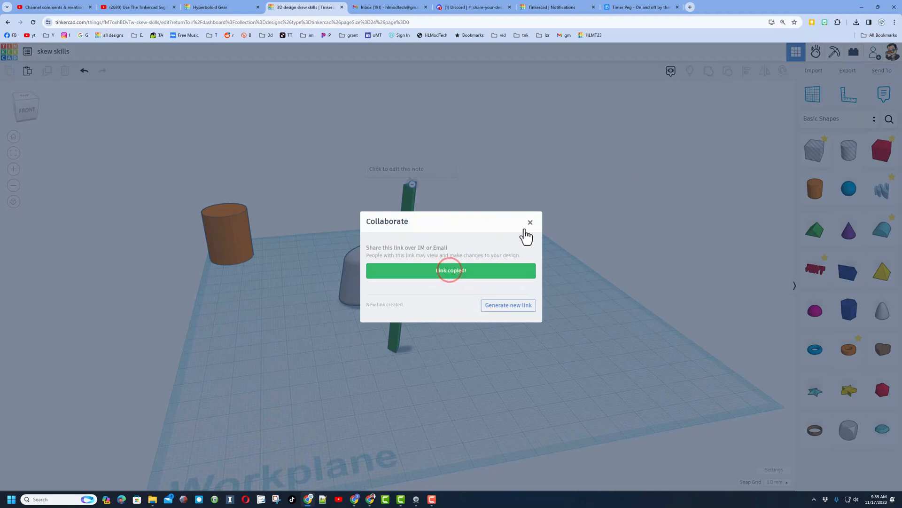
{"action": "left_click", "coordinate": [530, 223]}
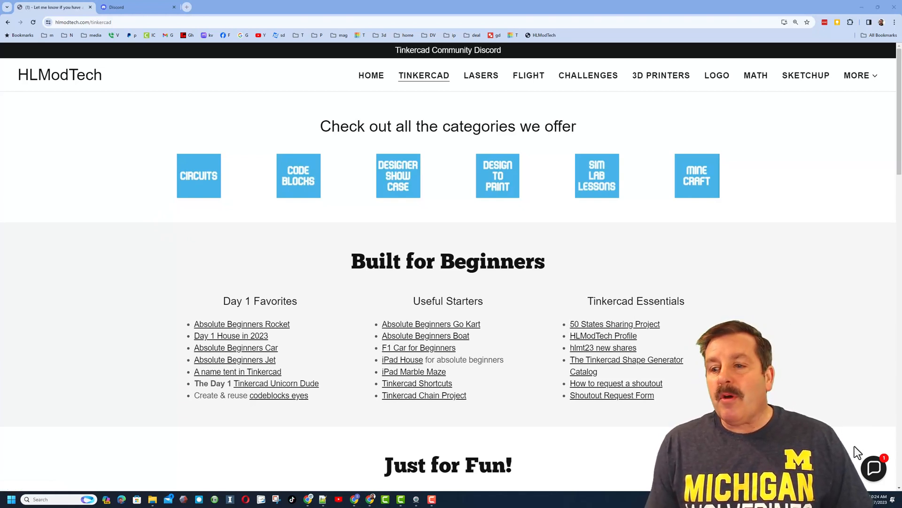
Open and close the Contact Us chat, then follow the Tinkercad Community Discord banner
{"action": "left_click", "coordinate": [873, 467]}
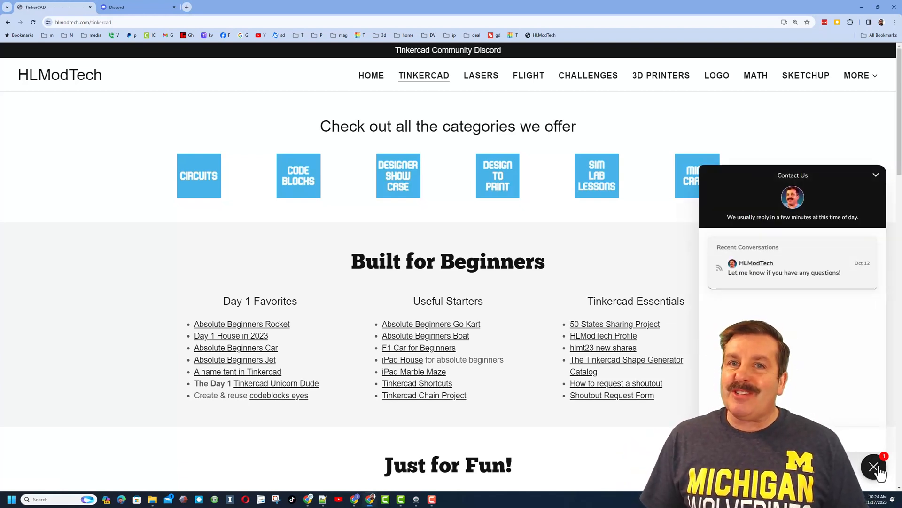
{"action": "left_click", "coordinate": [874, 466]}
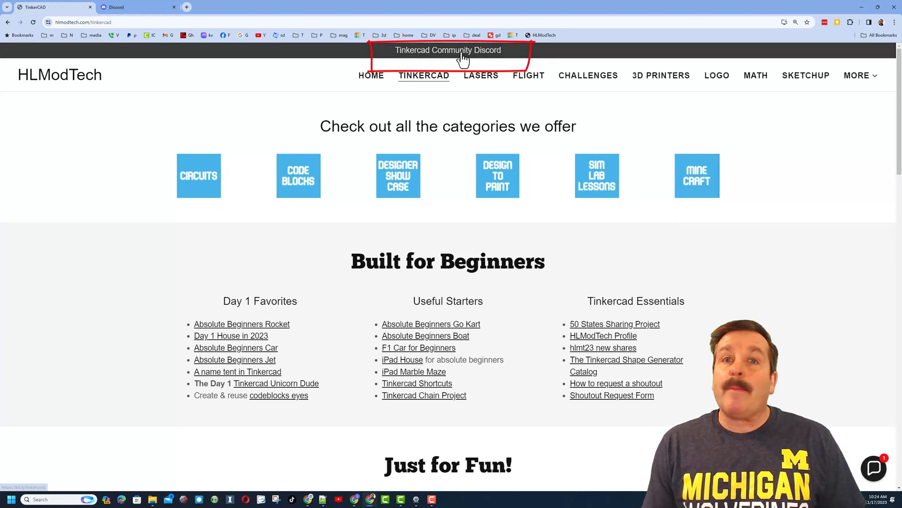
{"action": "left_click", "coordinate": [448, 50]}
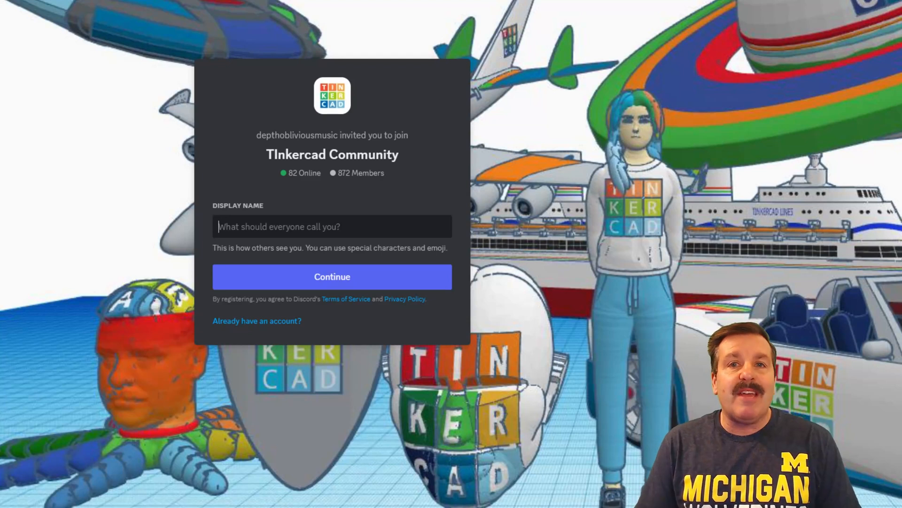